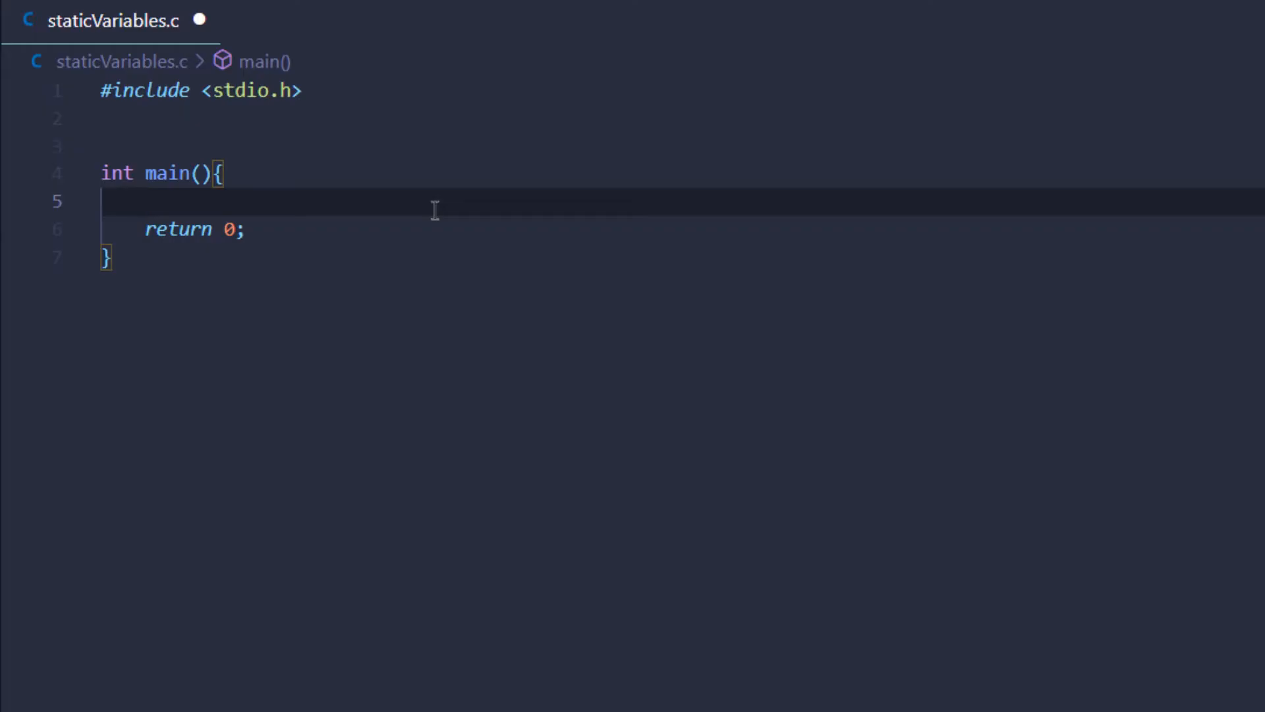
Write int age = 18; inside main and cut it out, leaving only return 0;
{"action": "type", "text": "int"}
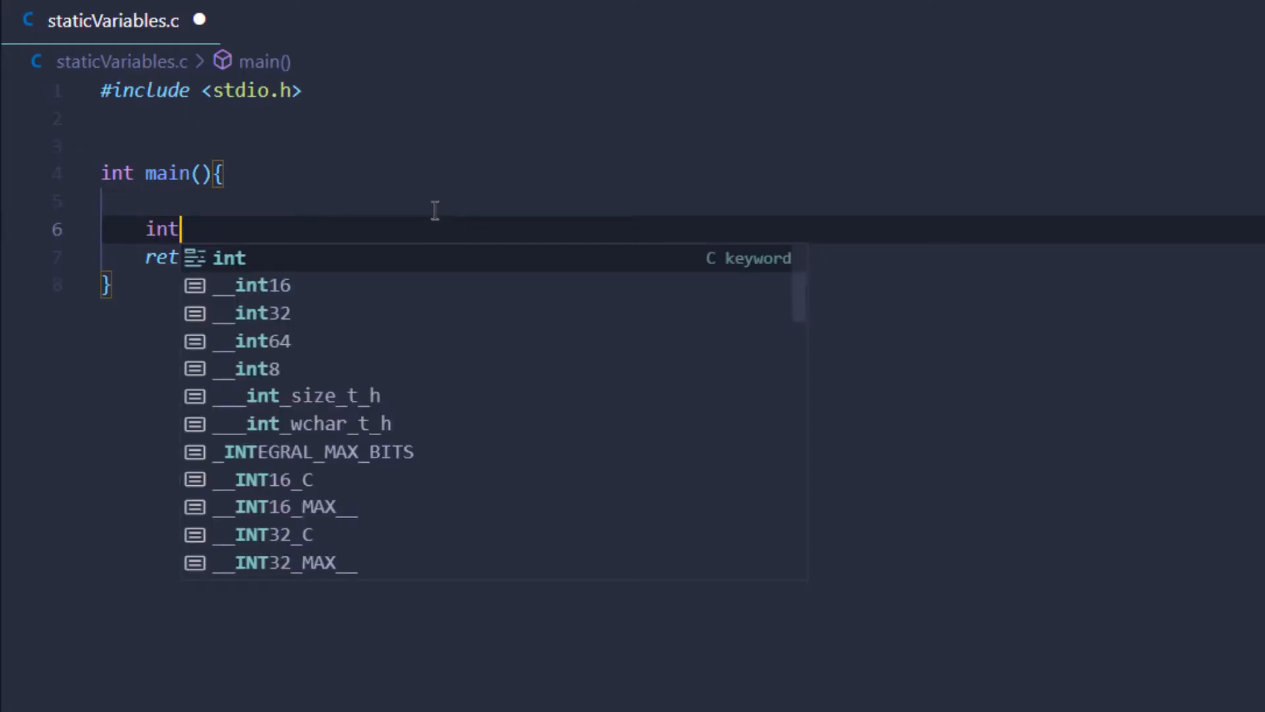
{"action": "type", "text": "age"}
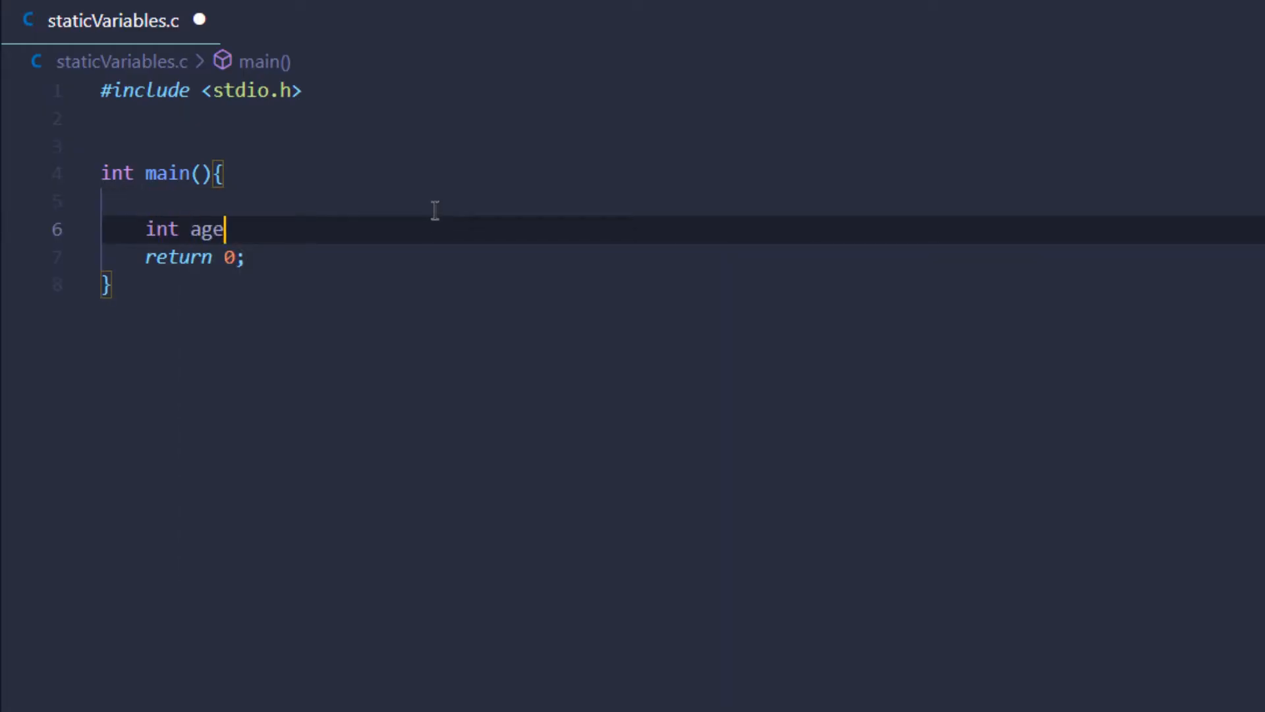
{"action": "type", "text": "= 18;"}
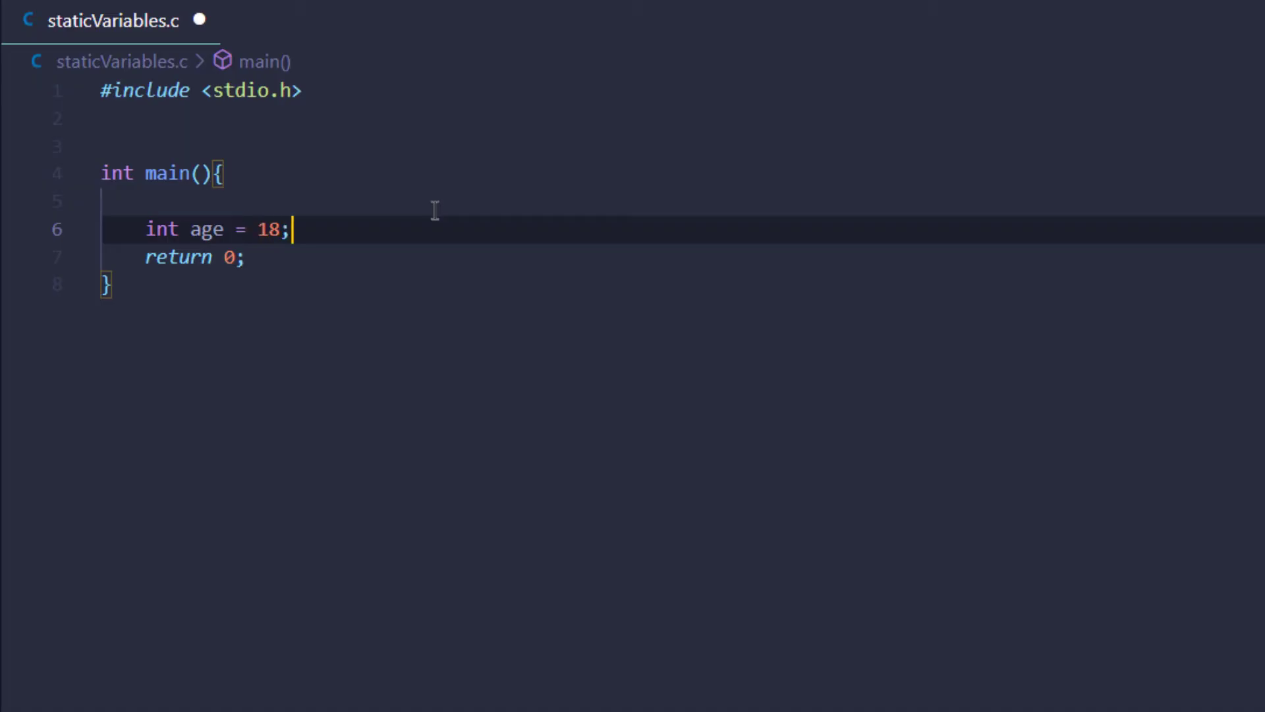
{"action": "key", "text": "Enter"}
{"action": "type", "text": "i"}
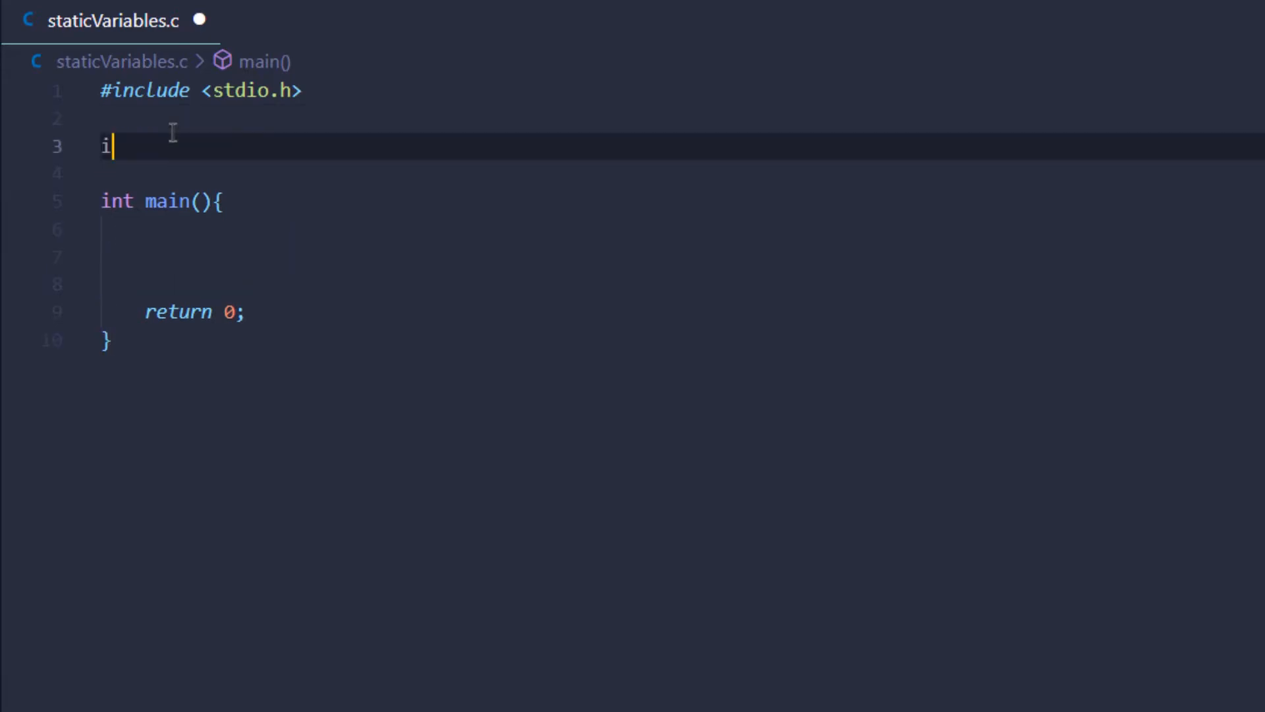
Define int function() above main that declares age = 18, does age++, and returns age
{"action": "type", "text": "nt a"}
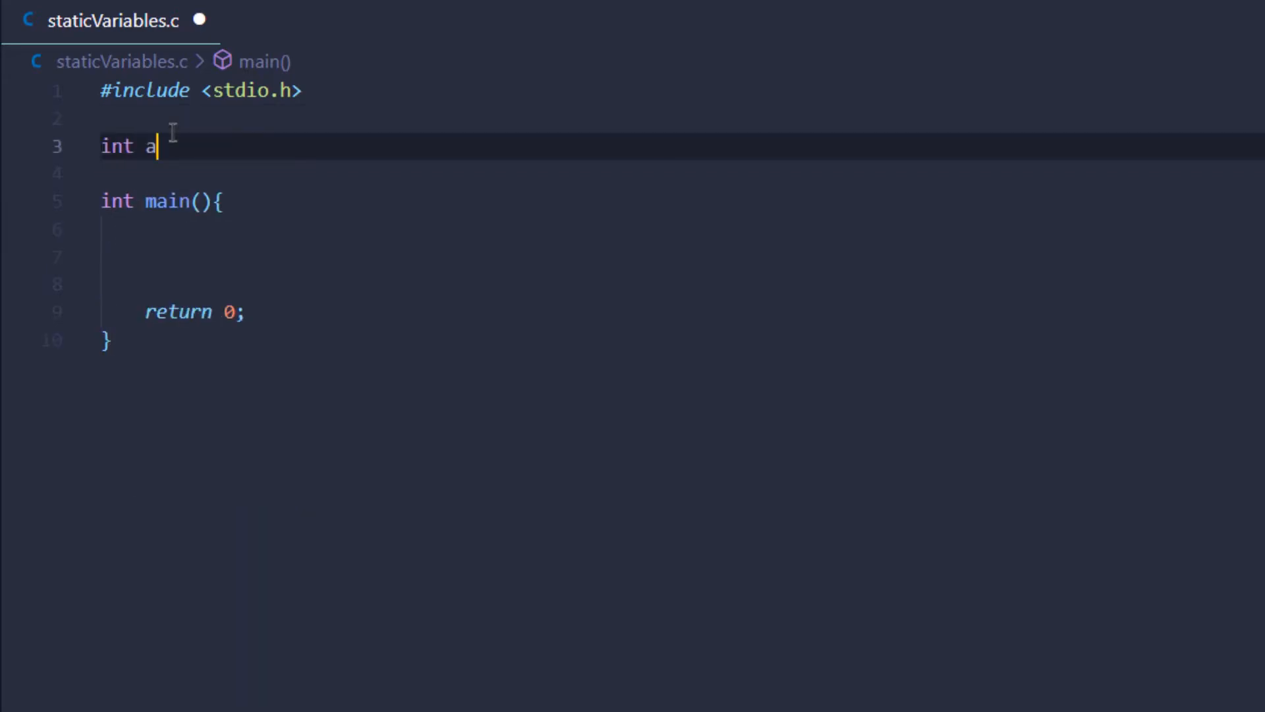
{"action": "type", "text": "function"}
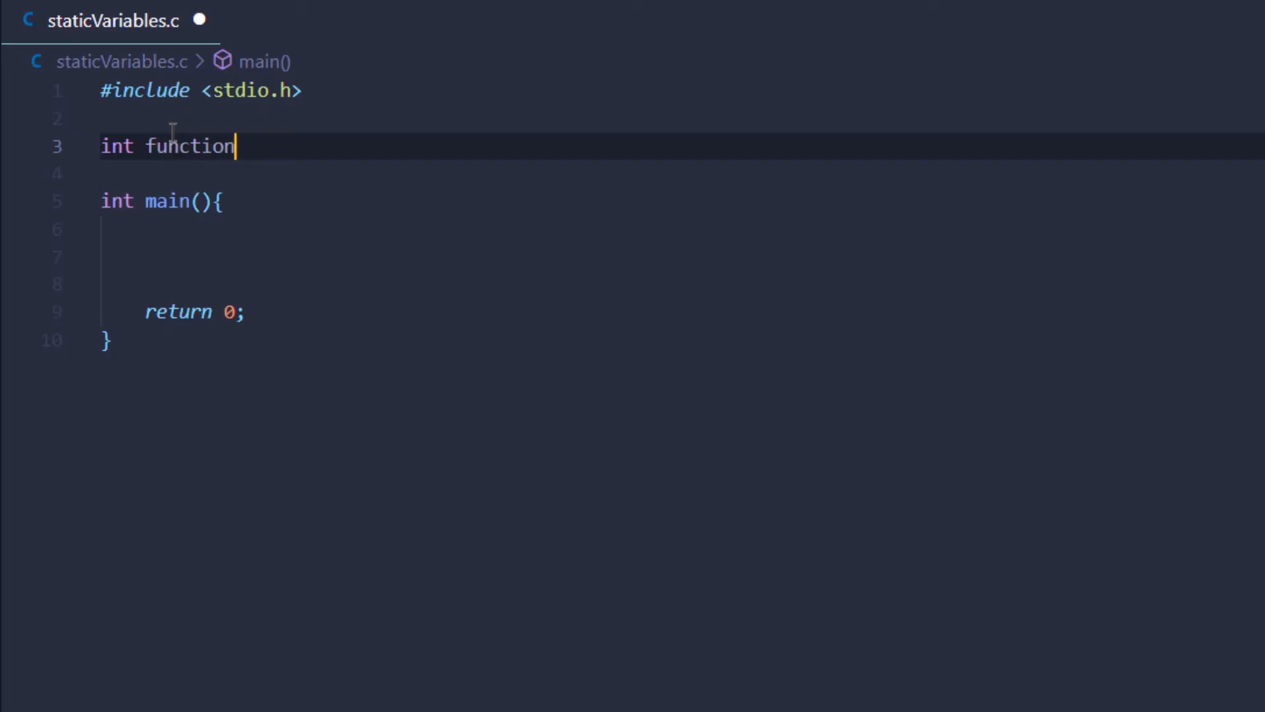
{"action": "type", "text": "(){"}
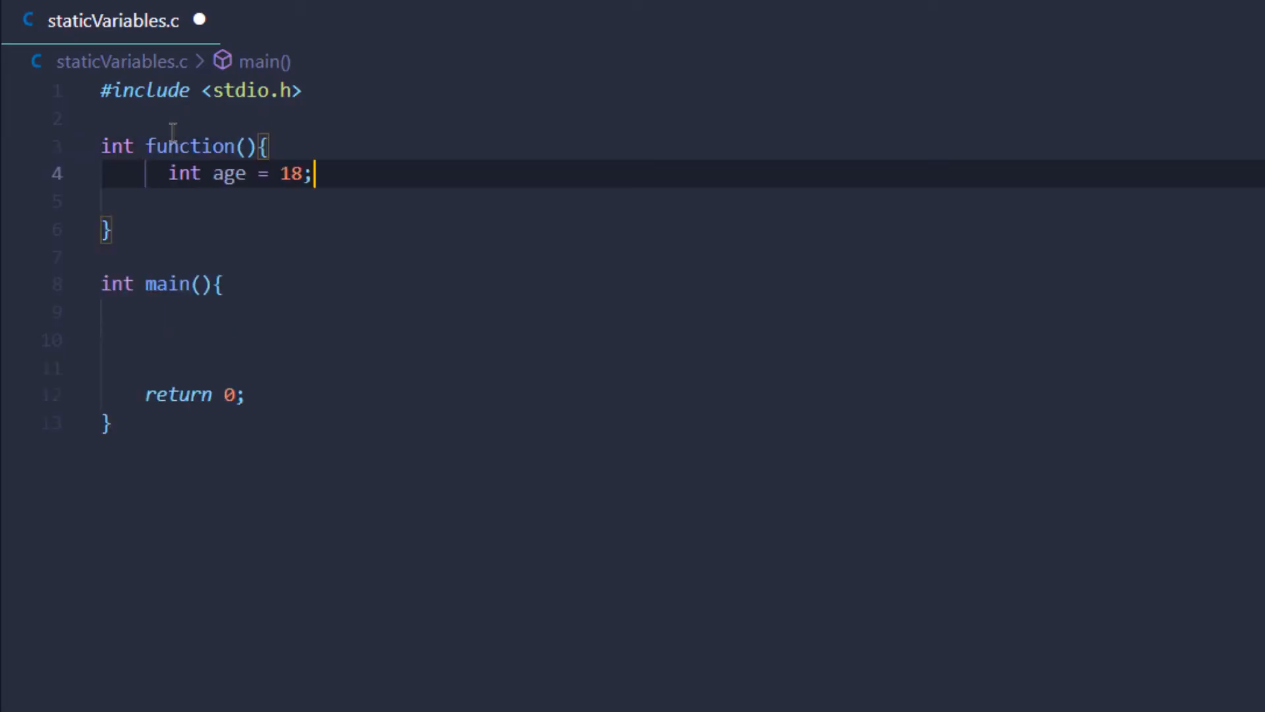
{"action": "type", "text": "return age;"}
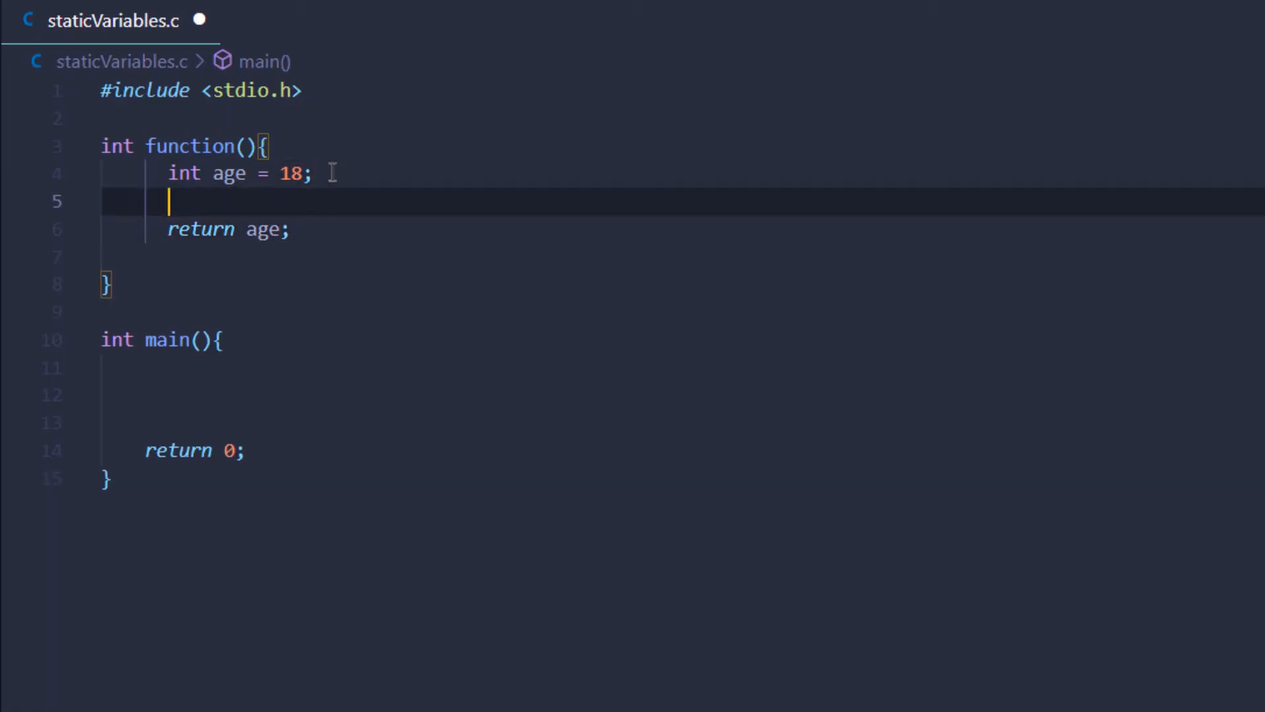
{"action": "type", "text": "age++;"}
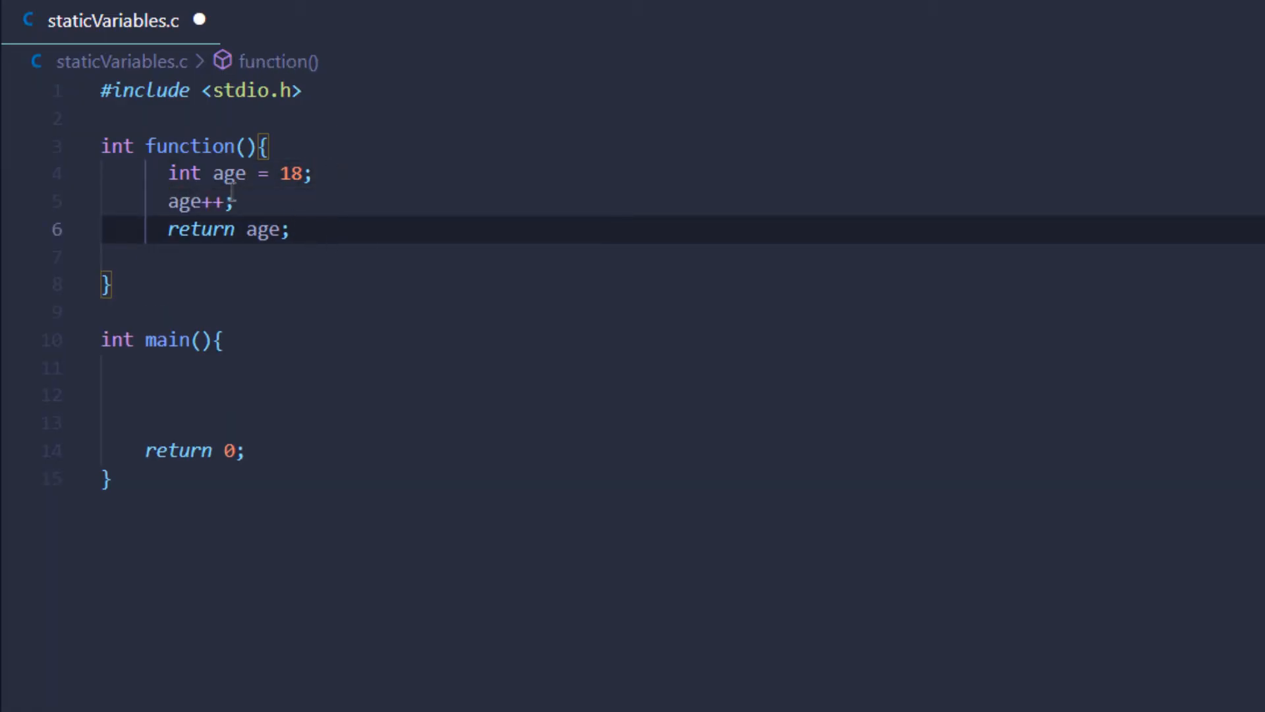
{"action": "left_click", "coordinate": [290, 229]}
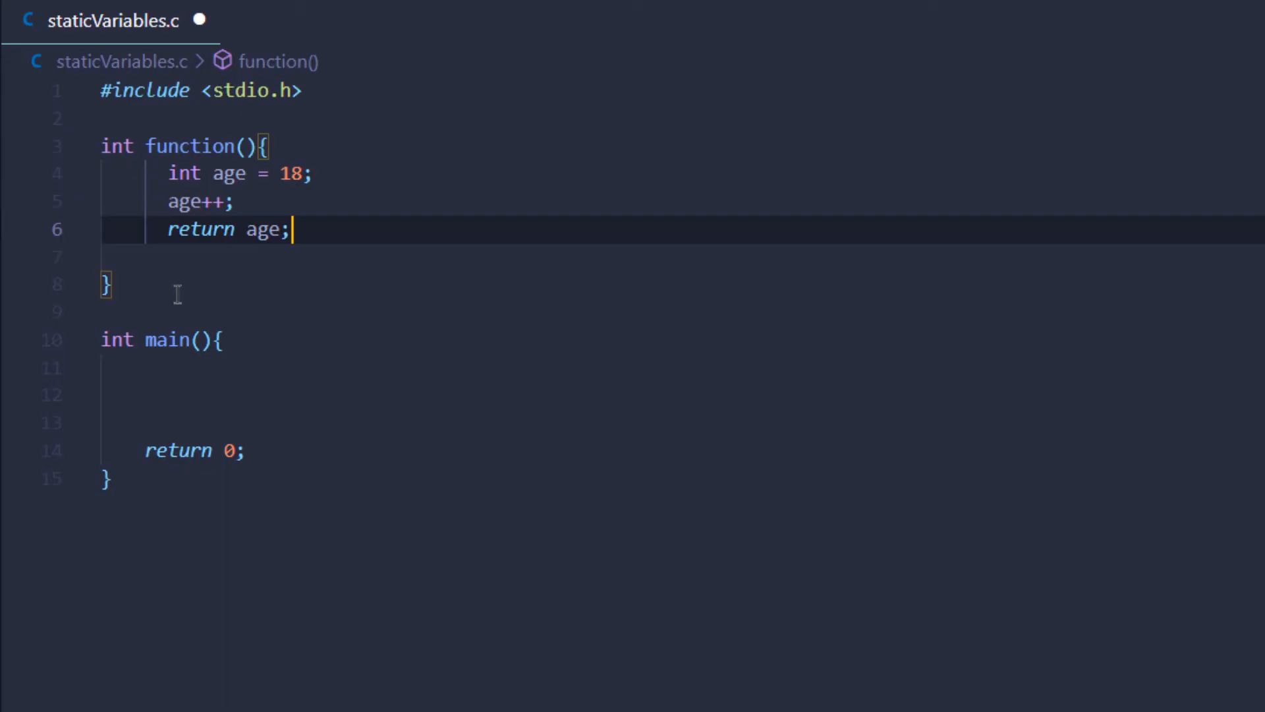
{"action": "mouse_move", "coordinate": [243, 311]}
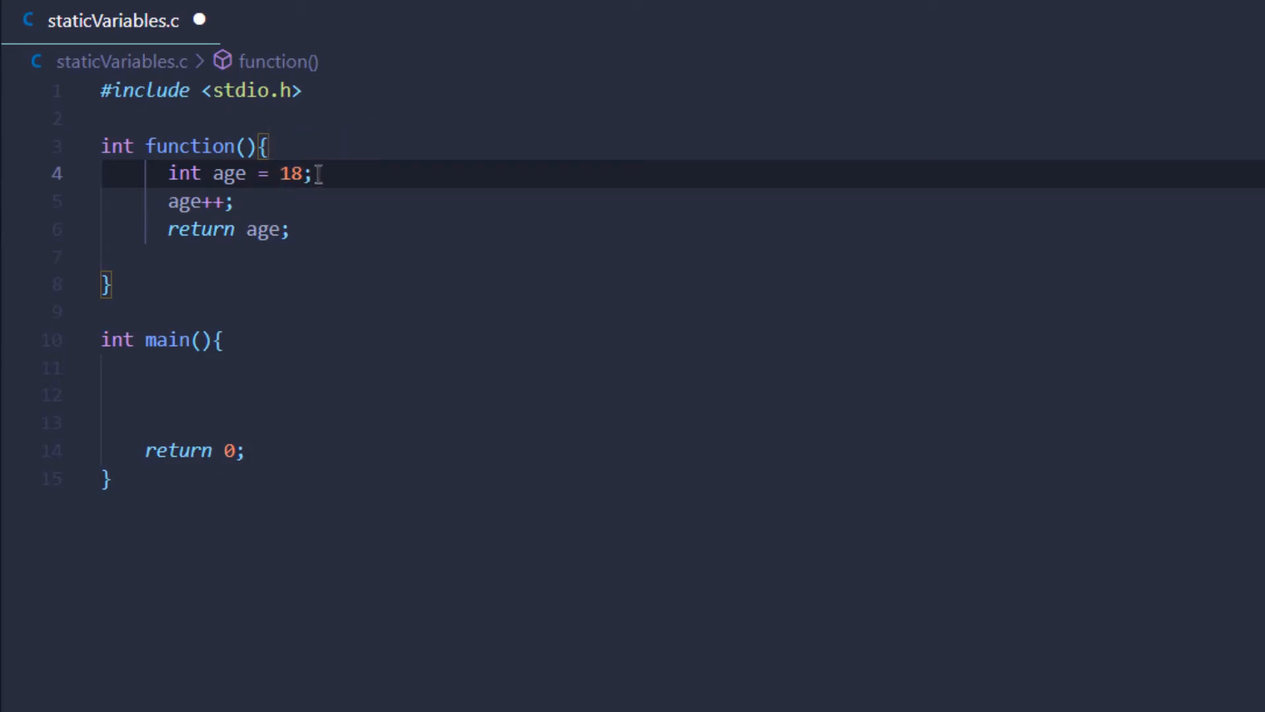
{"action": "left_click", "coordinate": [317, 174]}
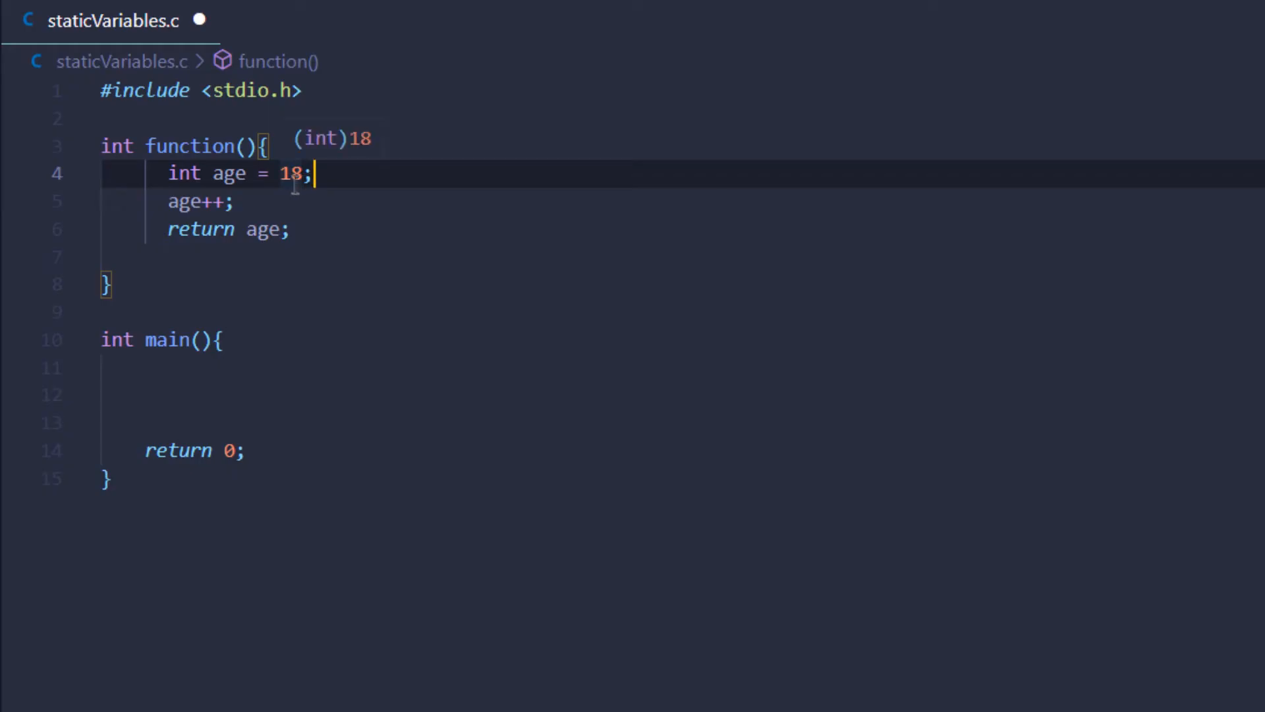
{"action": "mouse_move", "coordinate": [243, 203]}
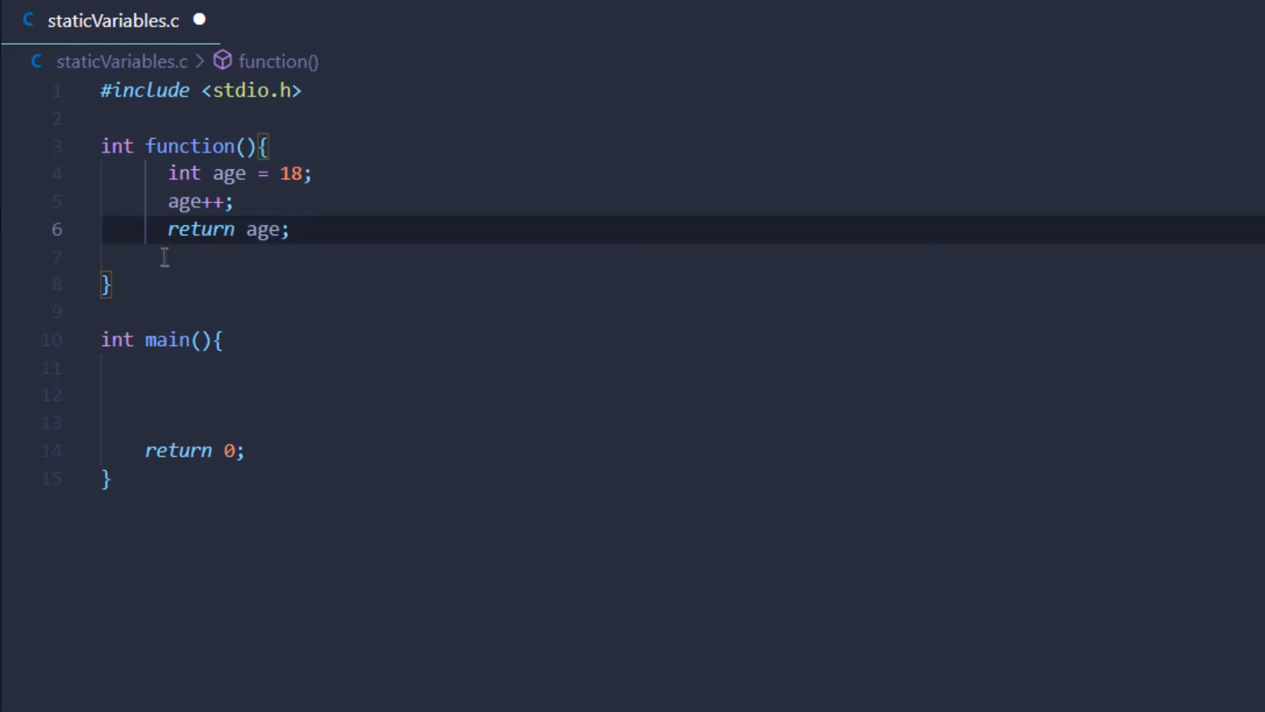
{"action": "left_click", "coordinate": [292, 229]}
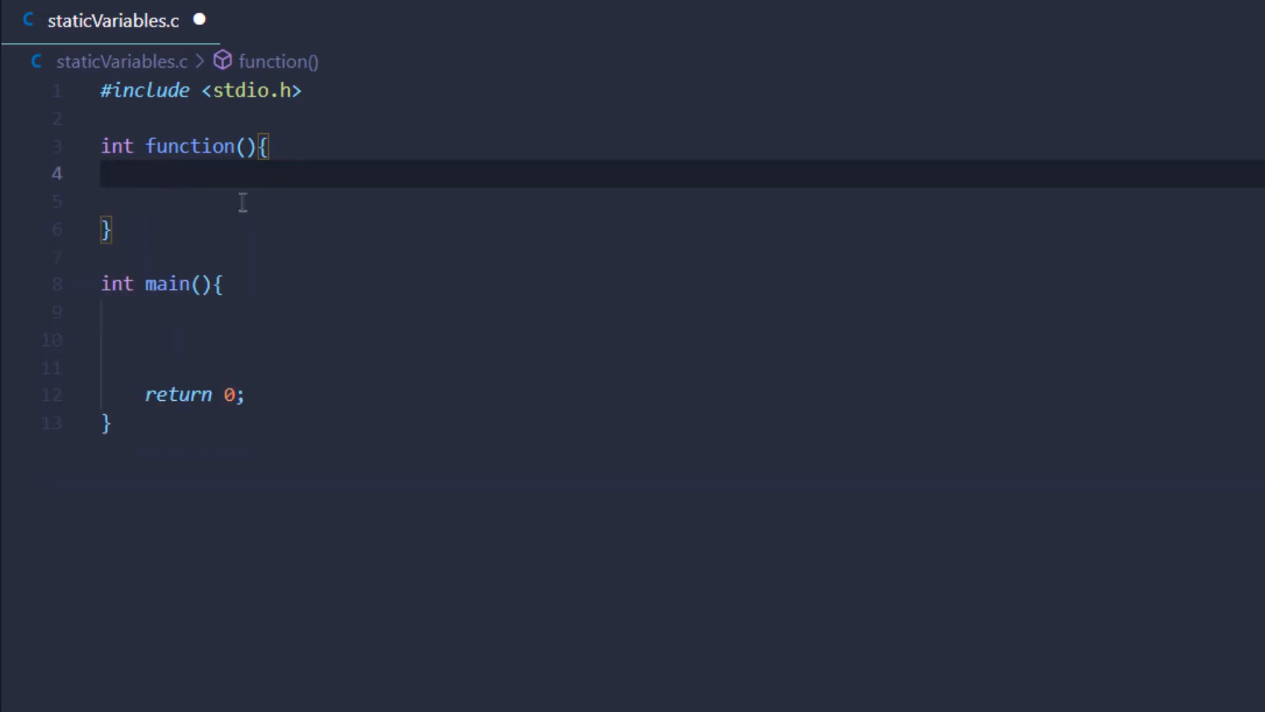
Rewrite the function body as static int num = 0; num++; return num;
{"action": "type", "text": "static int num"}
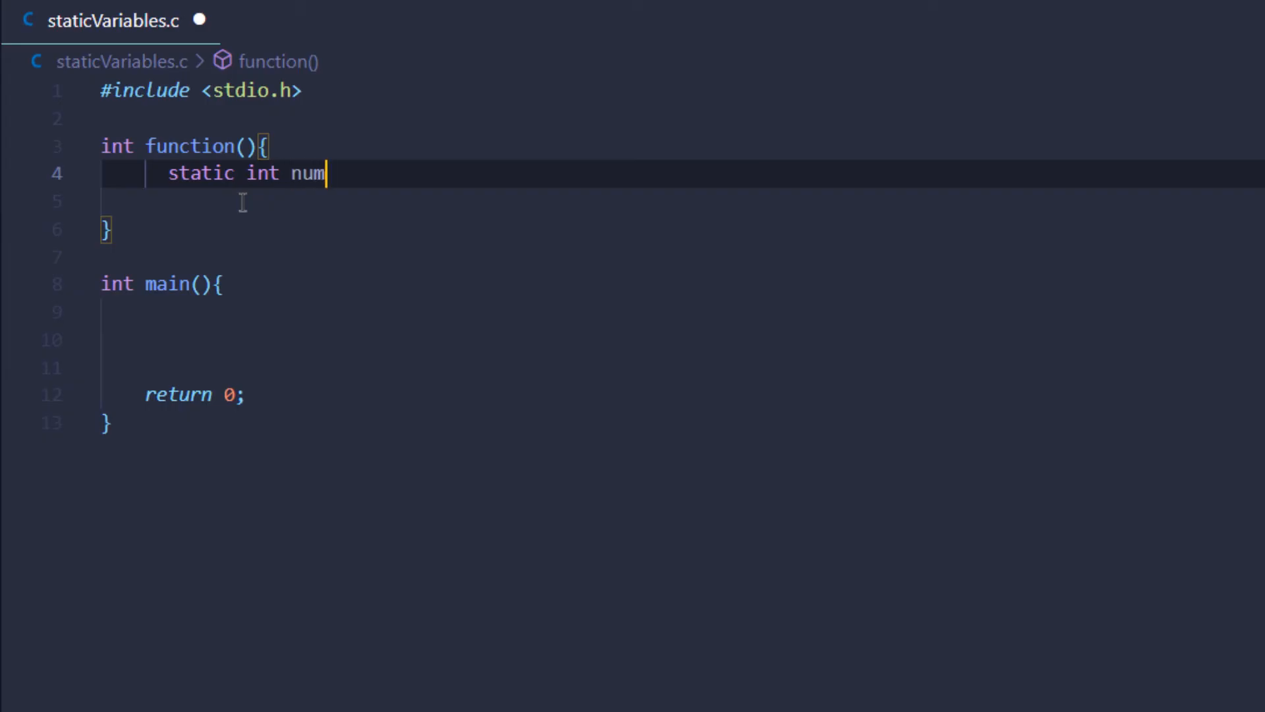
{"action": "type", "text": "= 0;"}
{"action": "left_click", "coordinate": [681, 200]}
{"action": "type", "text": "n"}
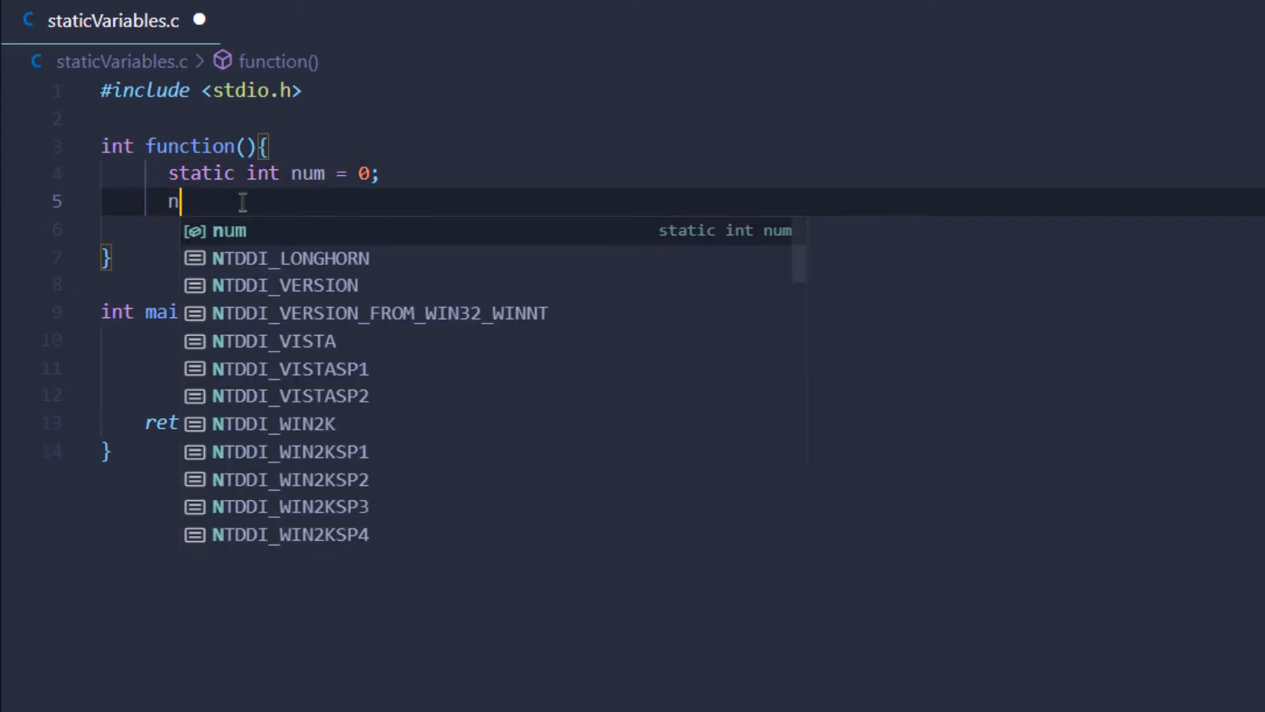
{"action": "type", "text": "um++;"}
{"action": "left_click", "coordinate": [712, 229]}
{"action": "type", "text": "return num;"}
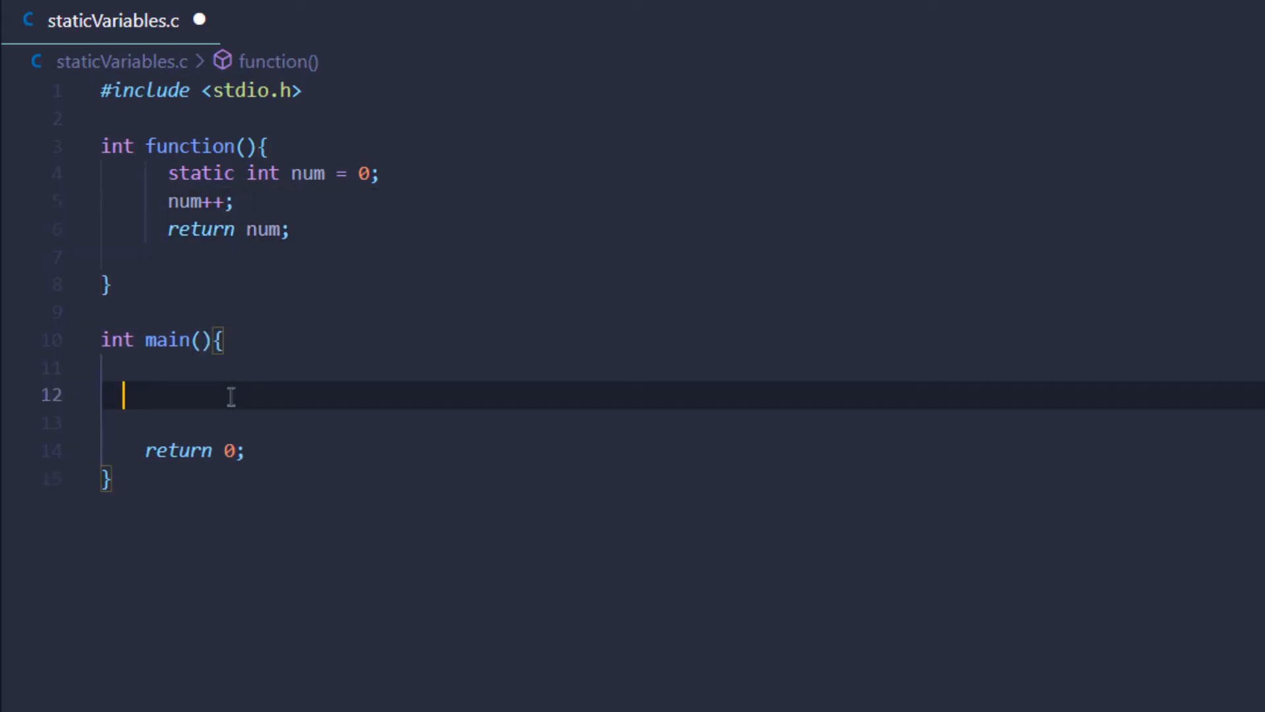
Call printf("%d",function()); three times in main and save the file
{"action": "type", "text": "printf("}
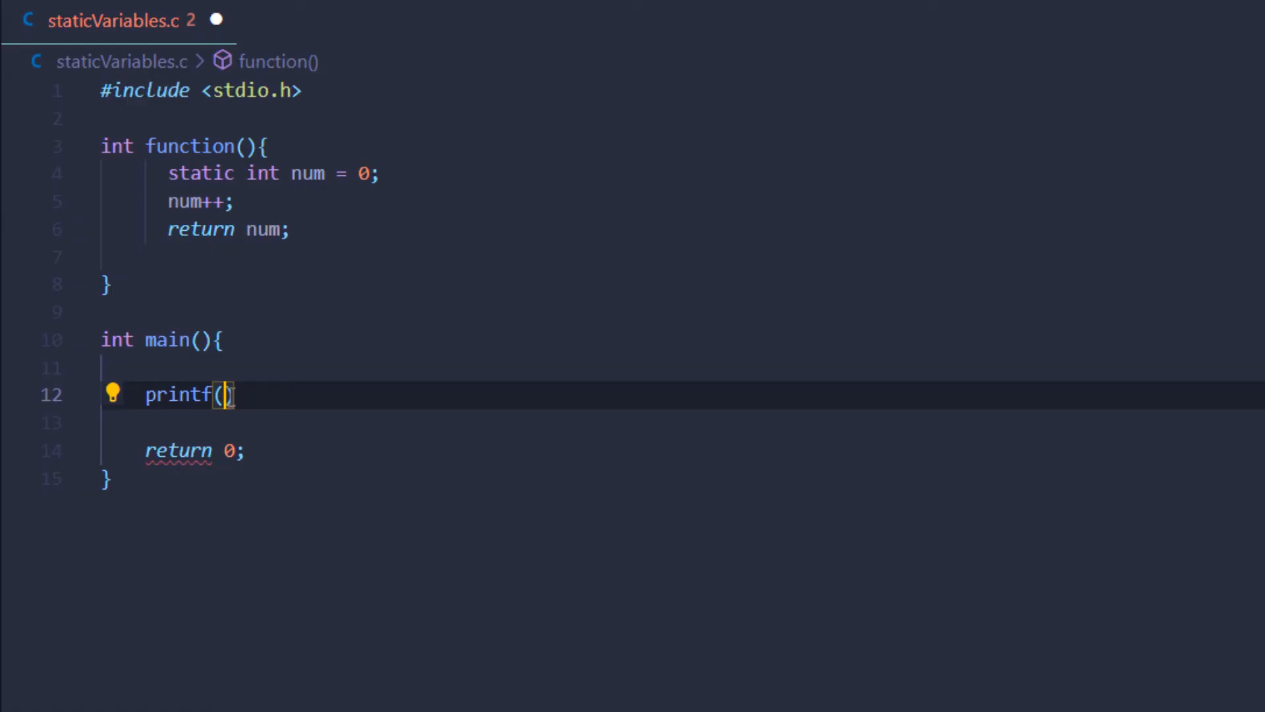
{"action": "type", "text": "\"%\""}
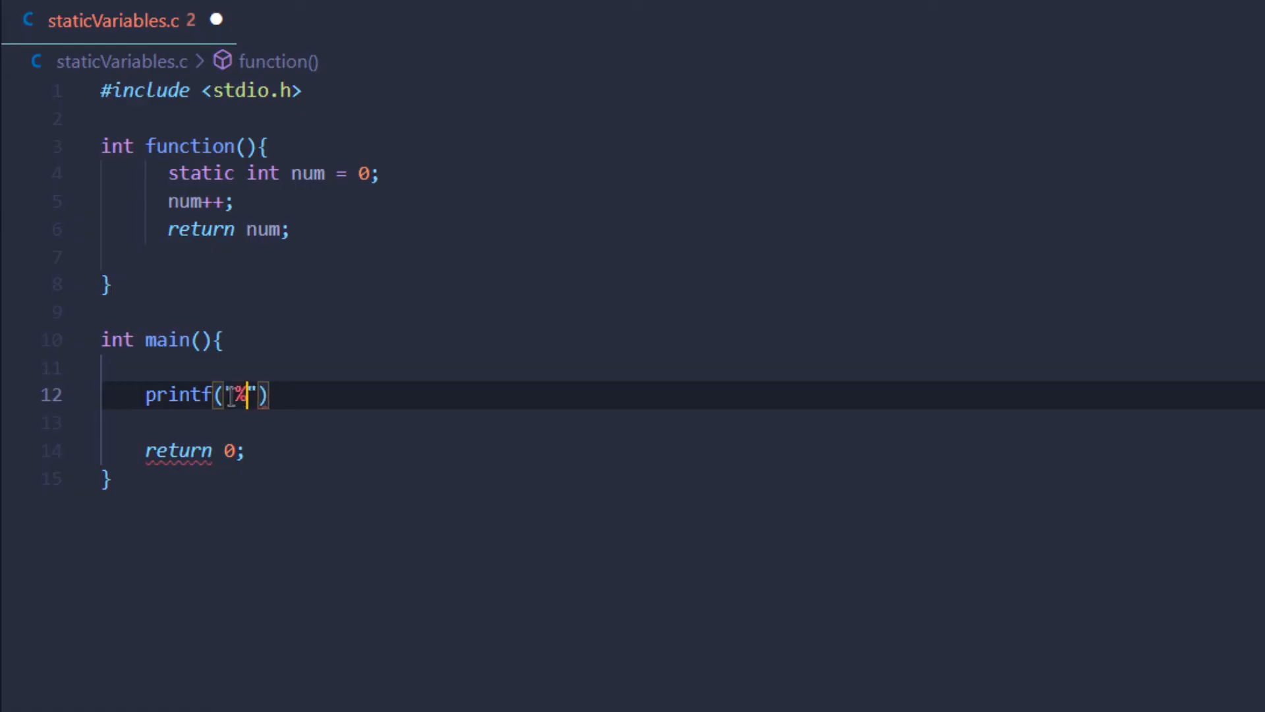
{"action": "type", "text": "d\",function());"}
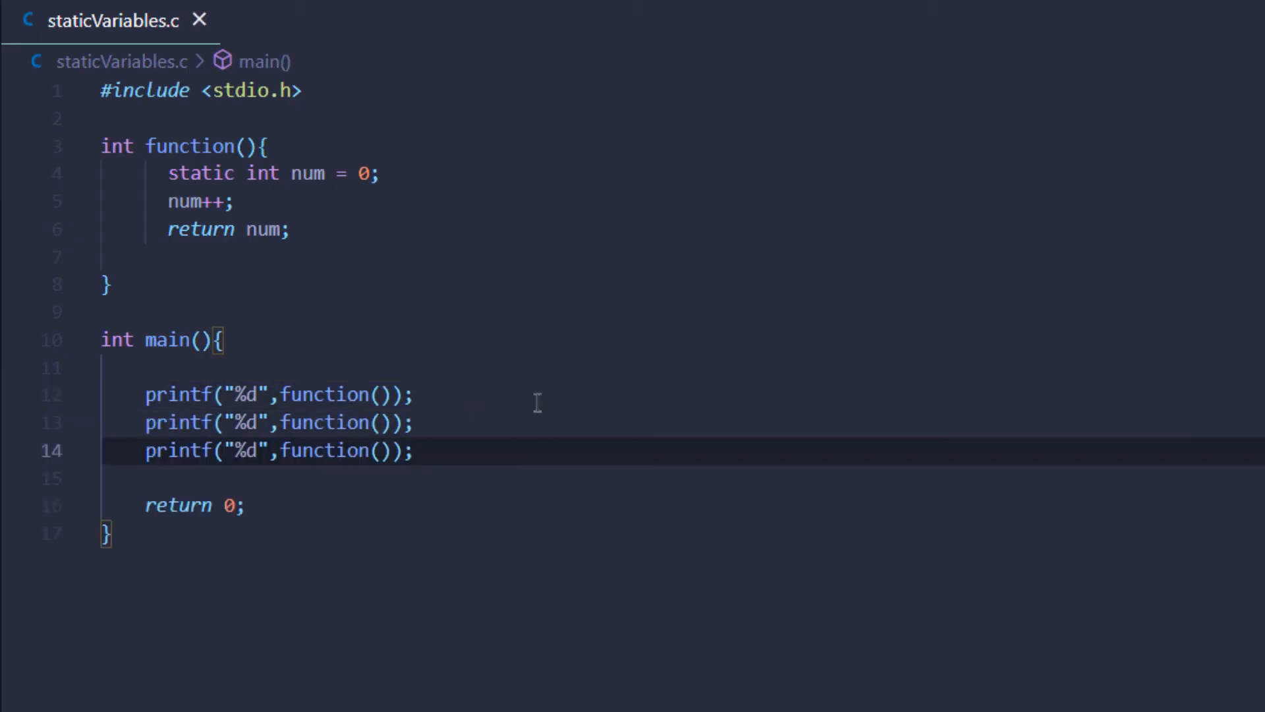
{"action": "mouse_move", "coordinate": [585, 418]}
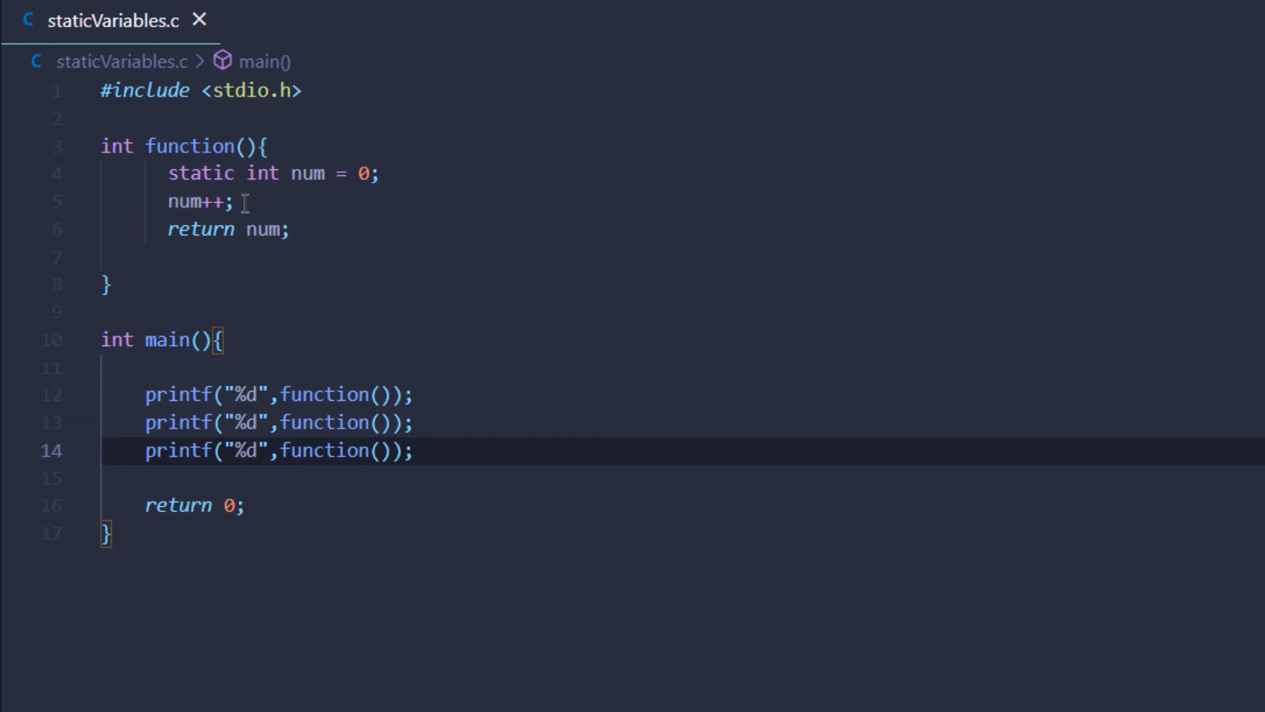
{"action": "mouse_move", "coordinate": [285, 324]}
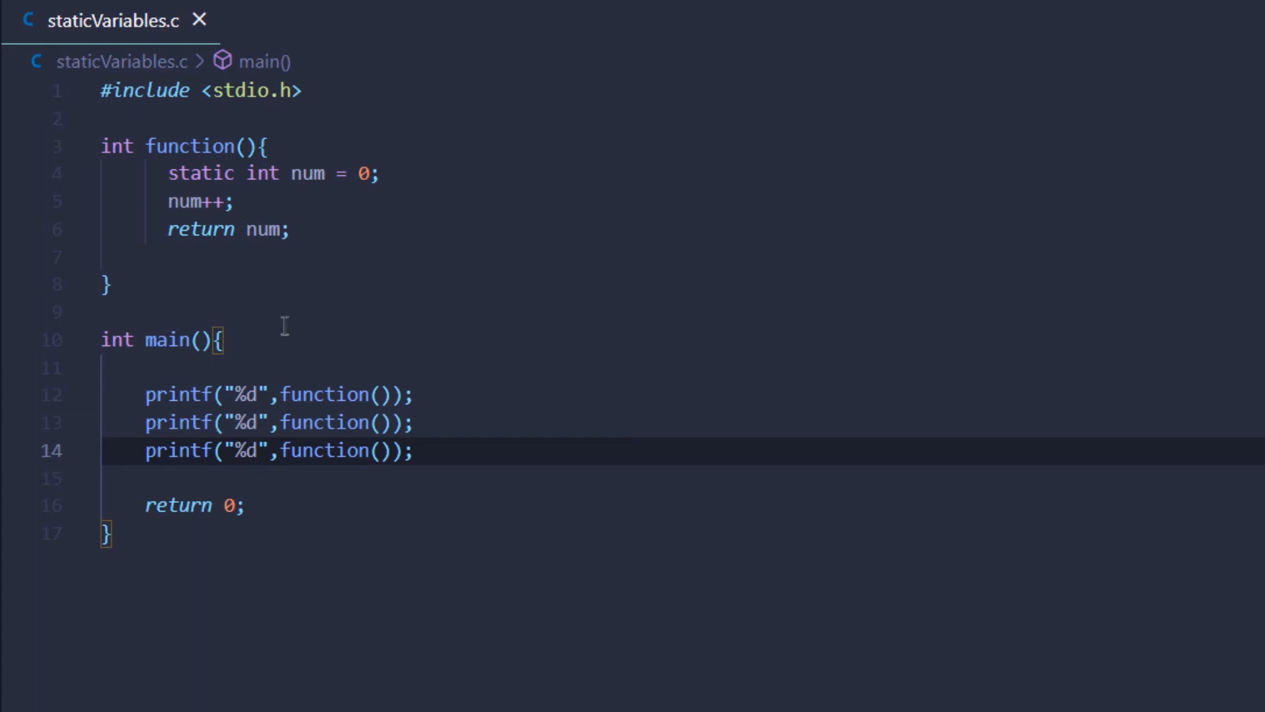
{"action": "mouse_move", "coordinate": [314, 327]}
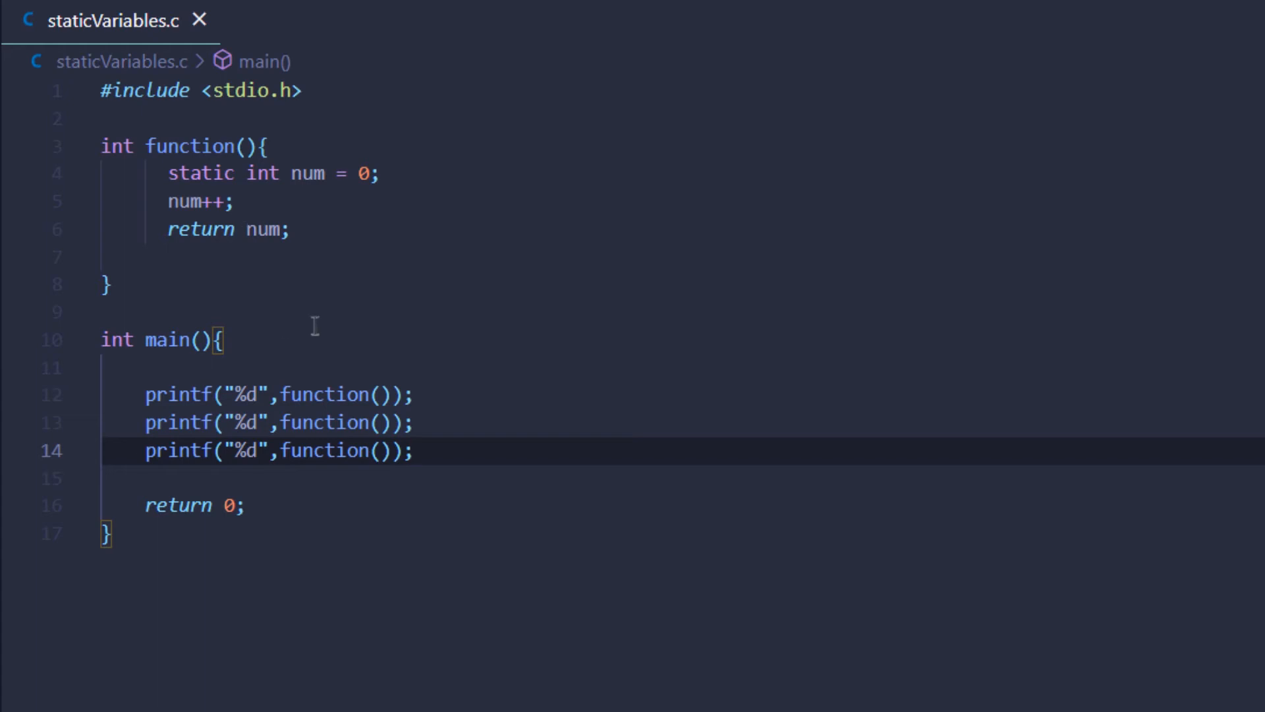
{"action": "left_click", "coordinate": [417, 394]}
{"action": "type", "text": " //1"}
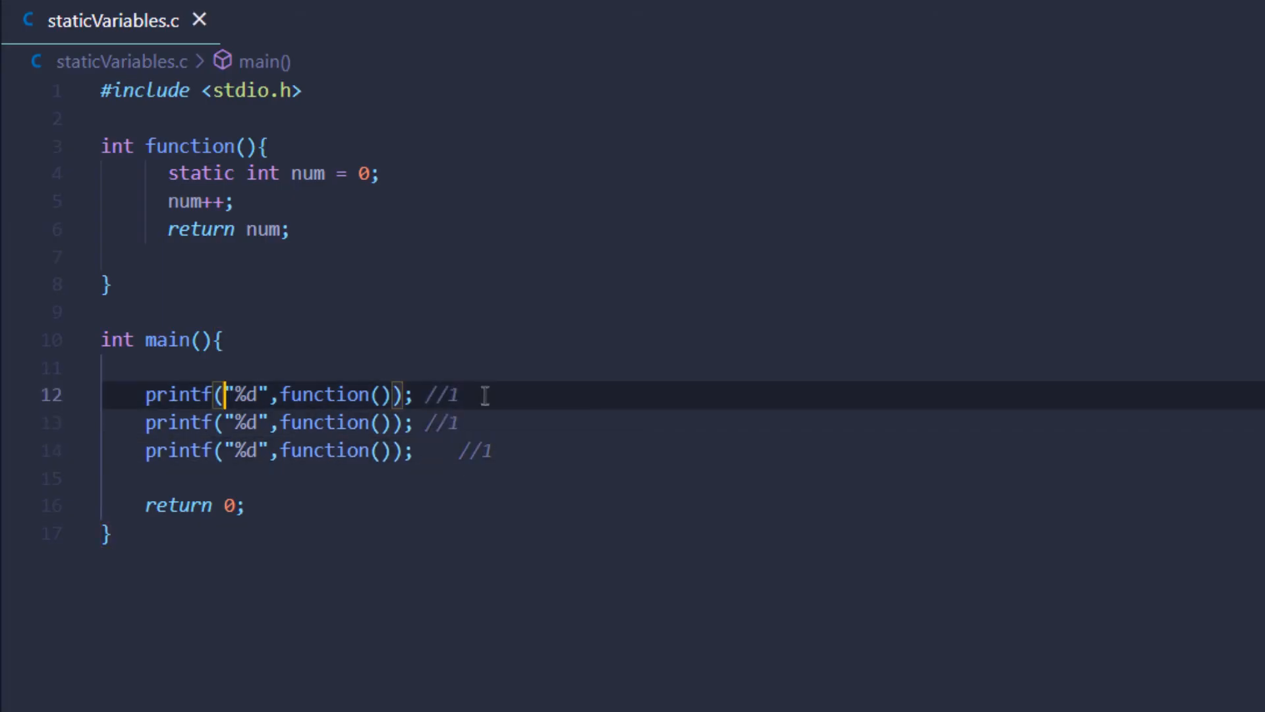
Add \n to each printf format string so the calls print on separate lines
{"action": "type", "text": "\\n"}
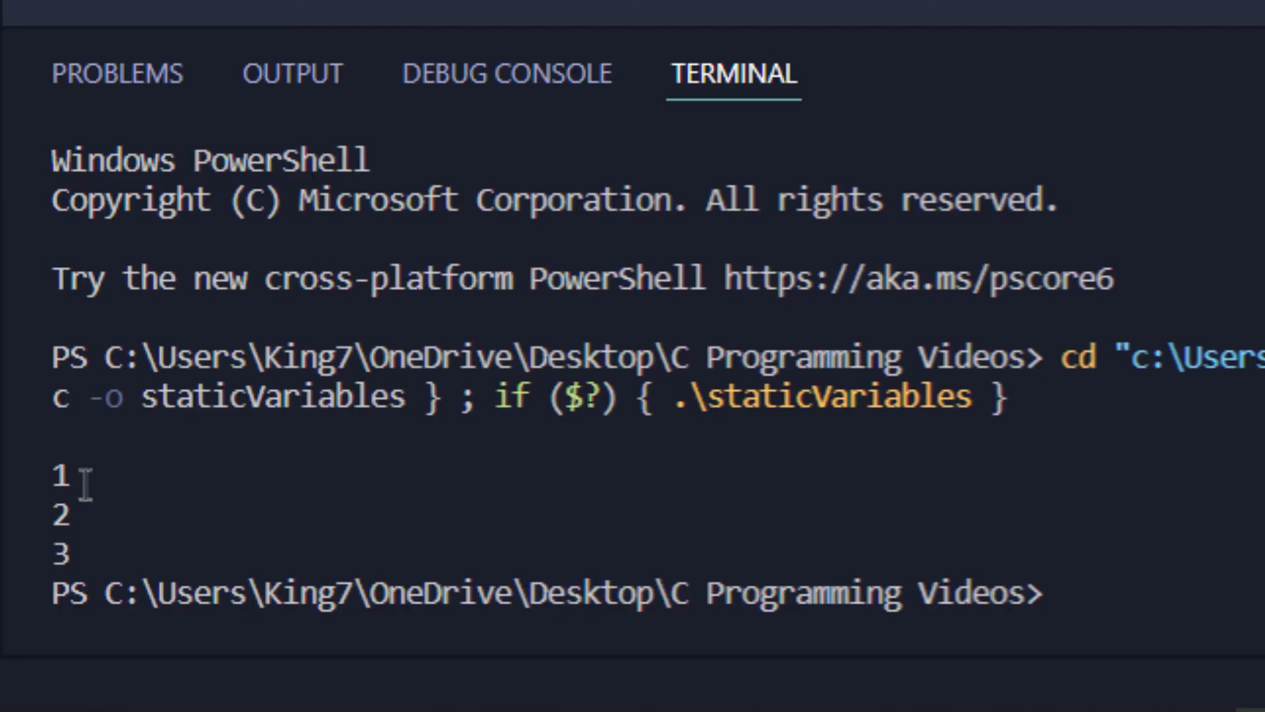
{"action": "mouse_move", "coordinate": [111, 552]}
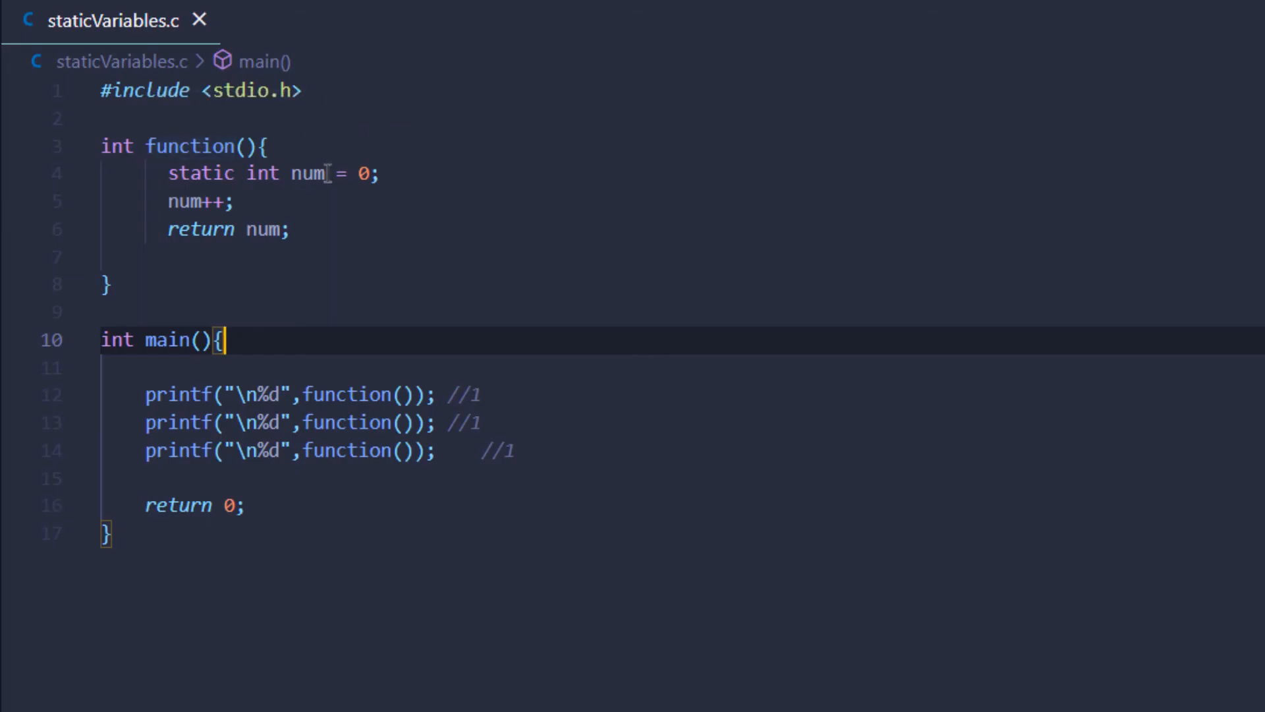
{"action": "left_click", "coordinate": [378, 174]}
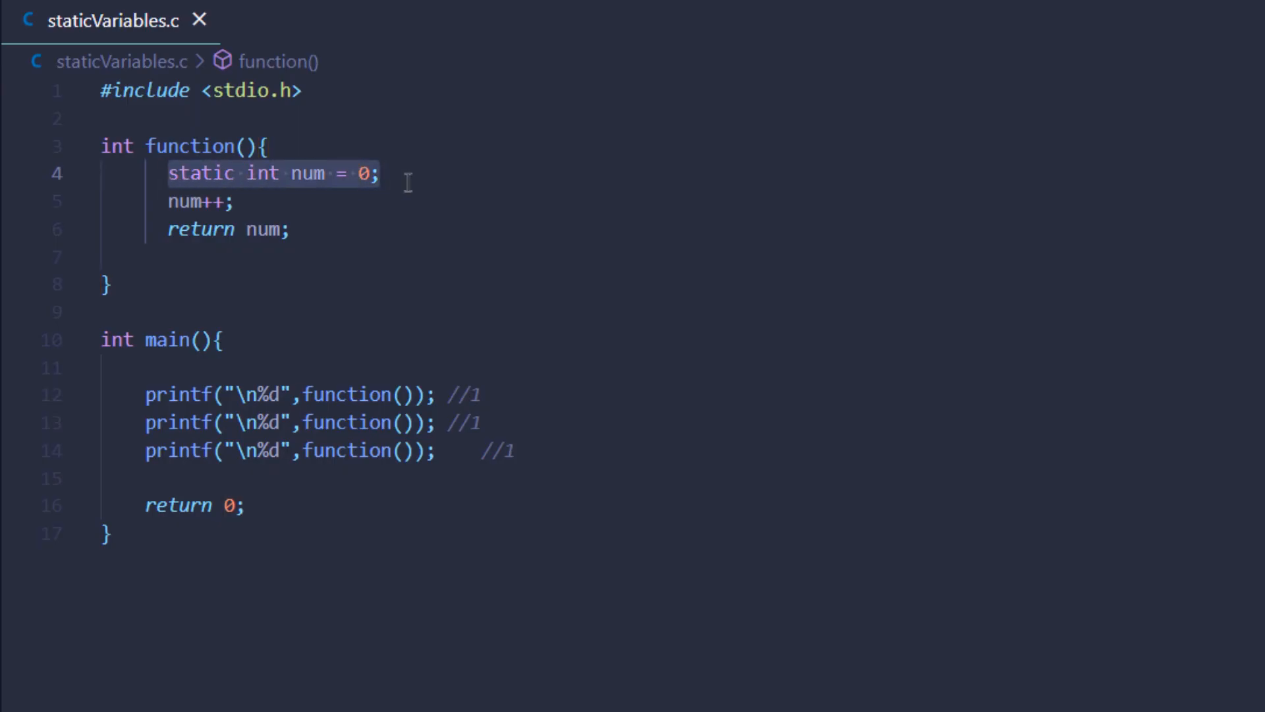
{"action": "left_click", "coordinate": [406, 178]}
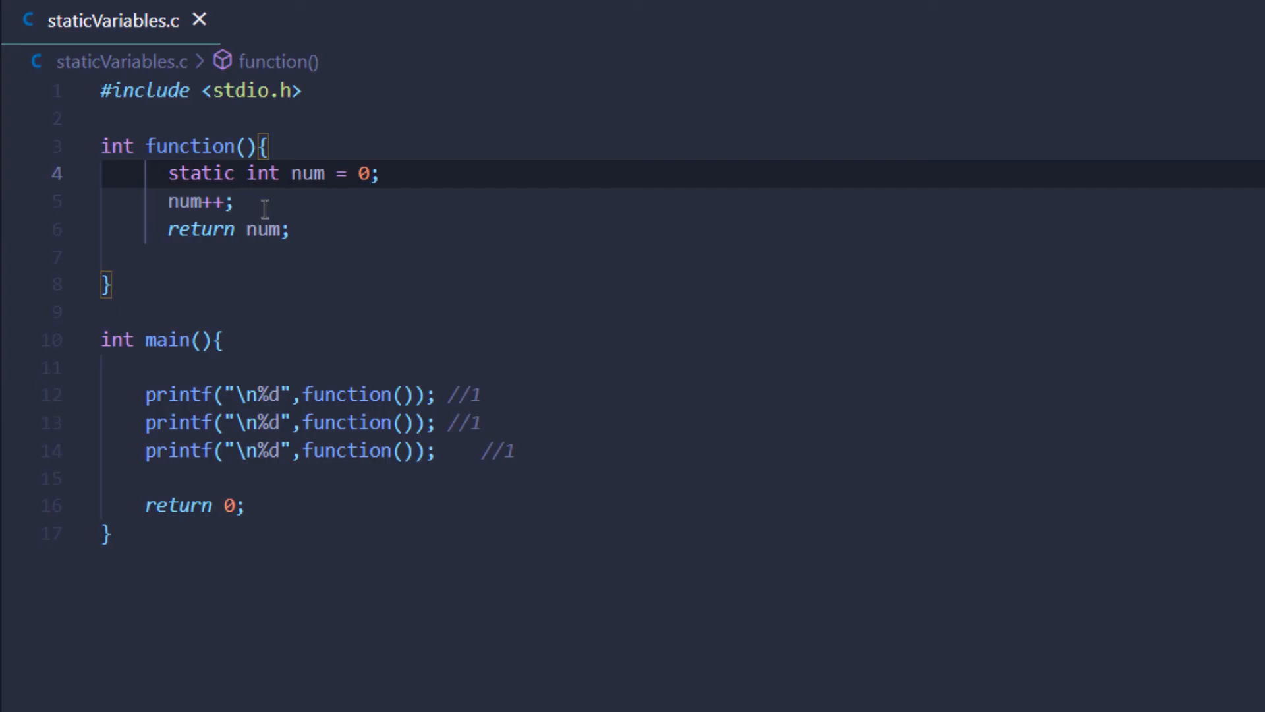
{"action": "left_click", "coordinate": [381, 174]}
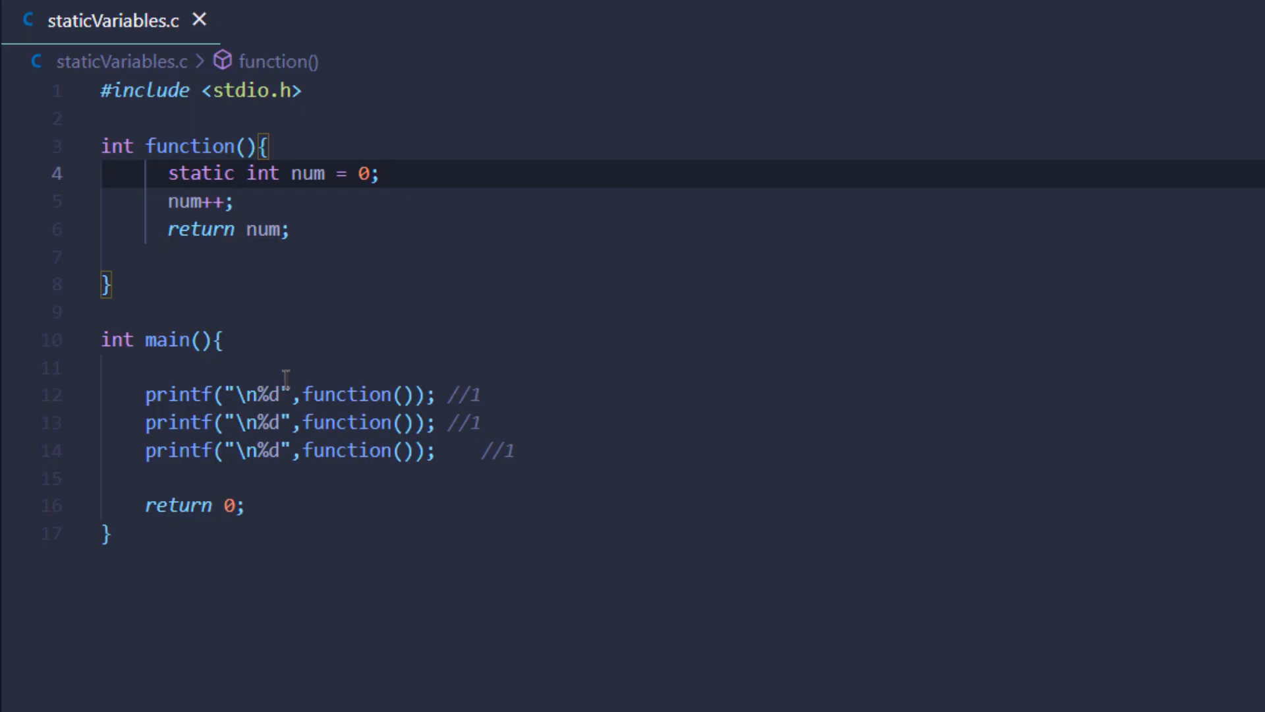
{"action": "left_click", "coordinate": [539, 451]}
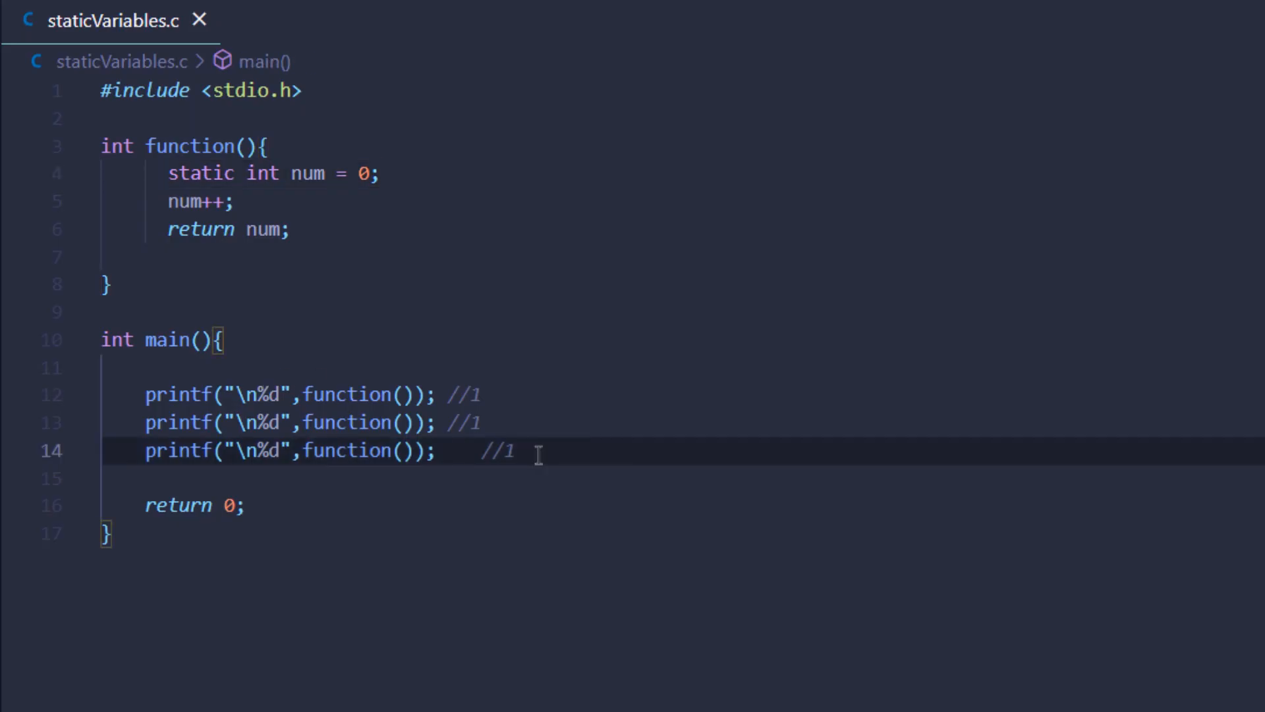